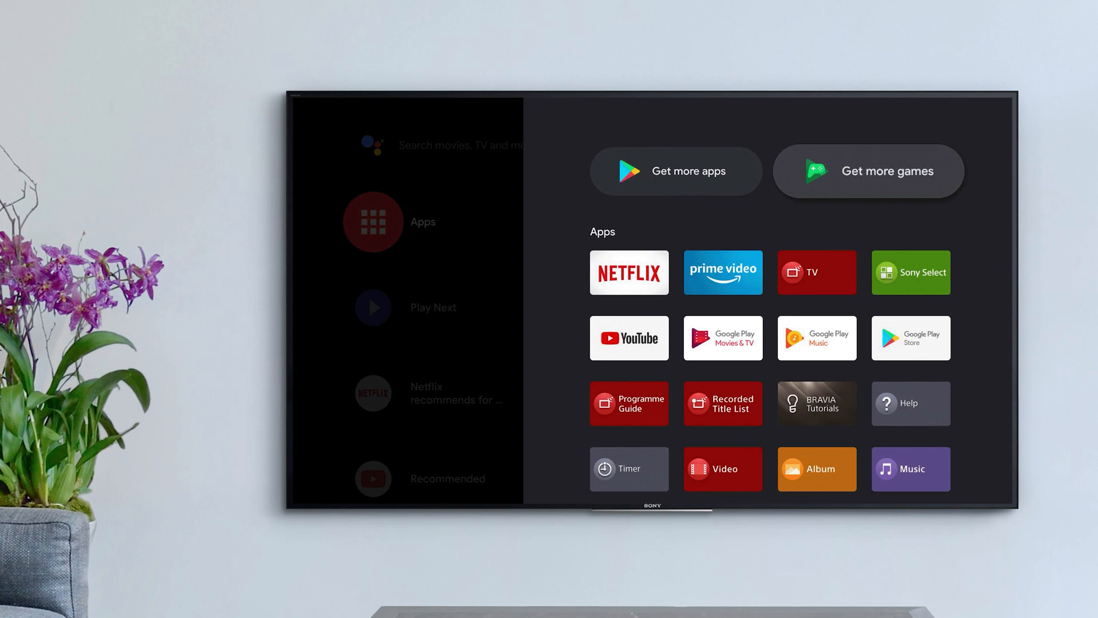
pyautogui.moveTo(628, 273)
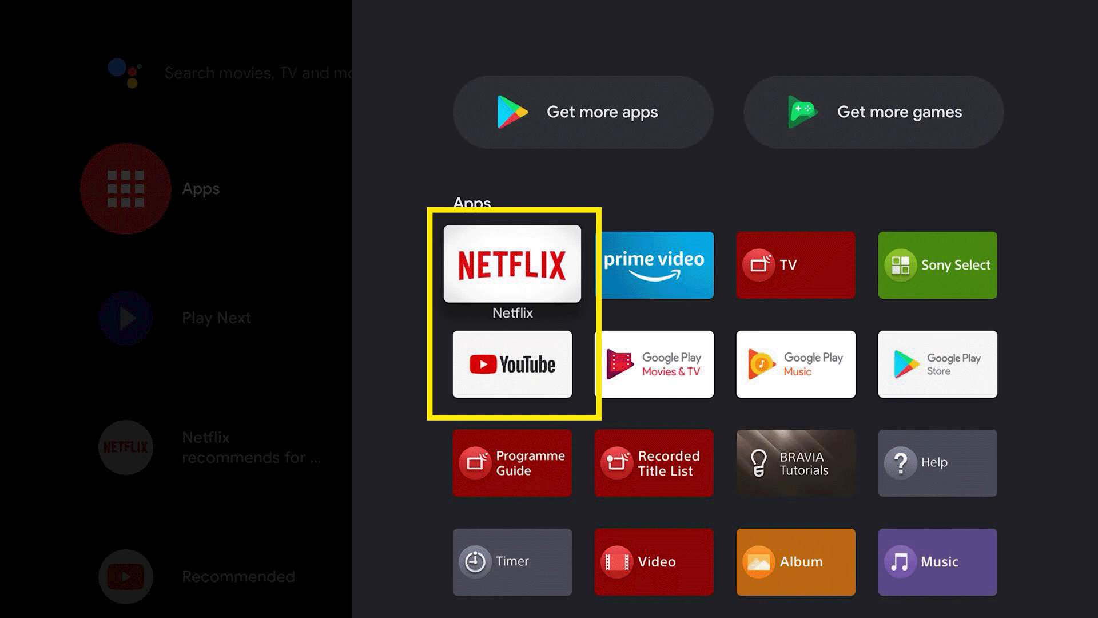
# Step: Browse apps, then install Spotify - Music and Podcasts from Google Play via Get more apps
pyautogui.scroll(-3)
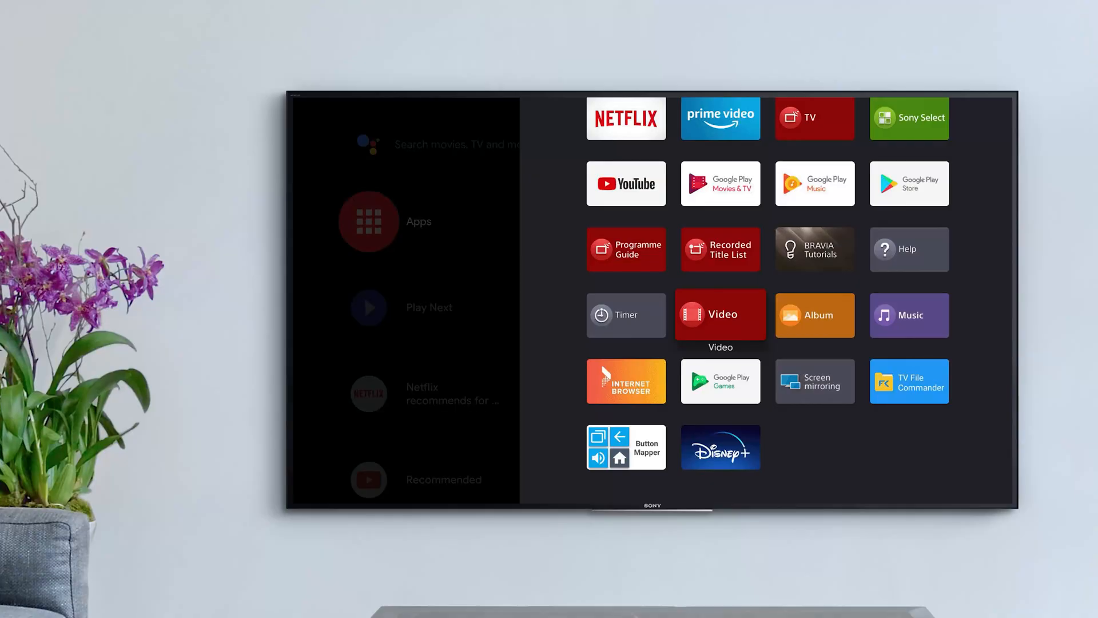
pyautogui.click(814, 315)
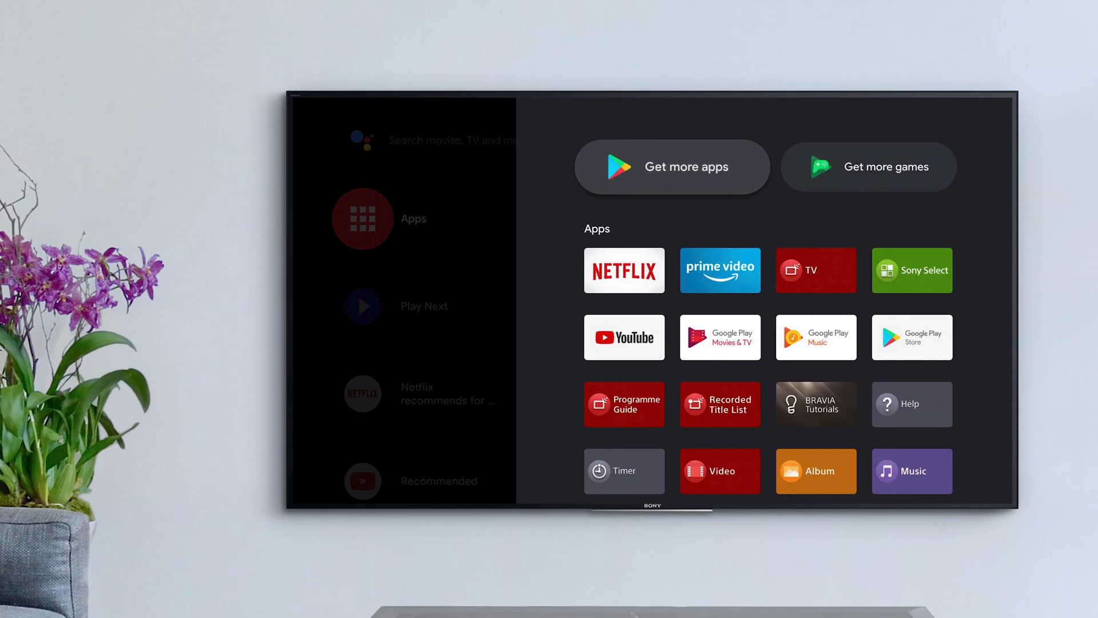
pyautogui.click(671, 167)
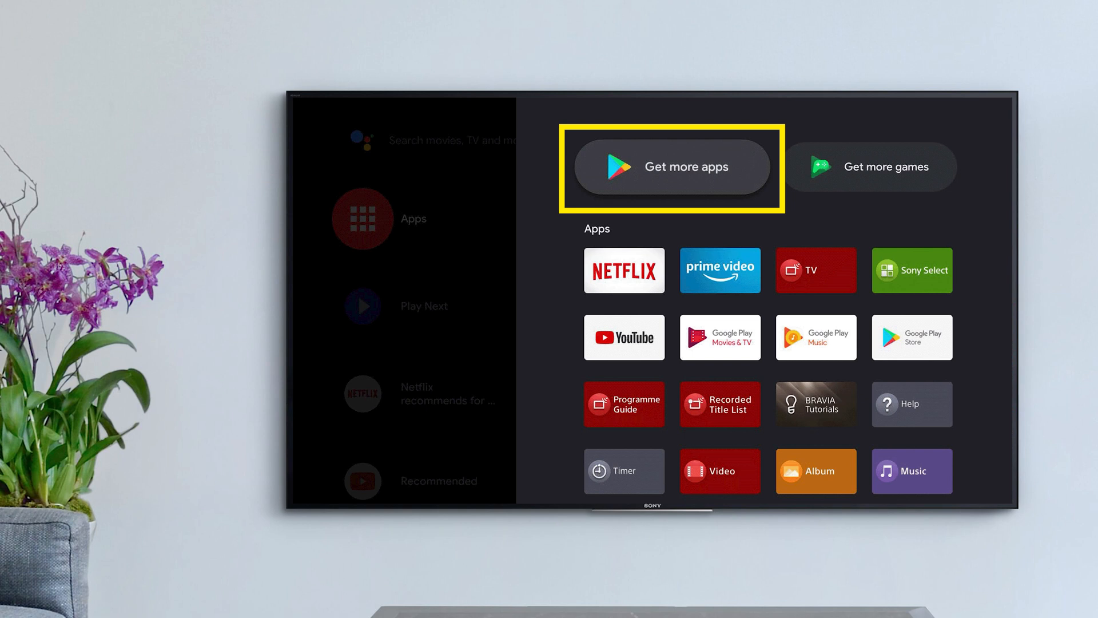
pyautogui.click(673, 166)
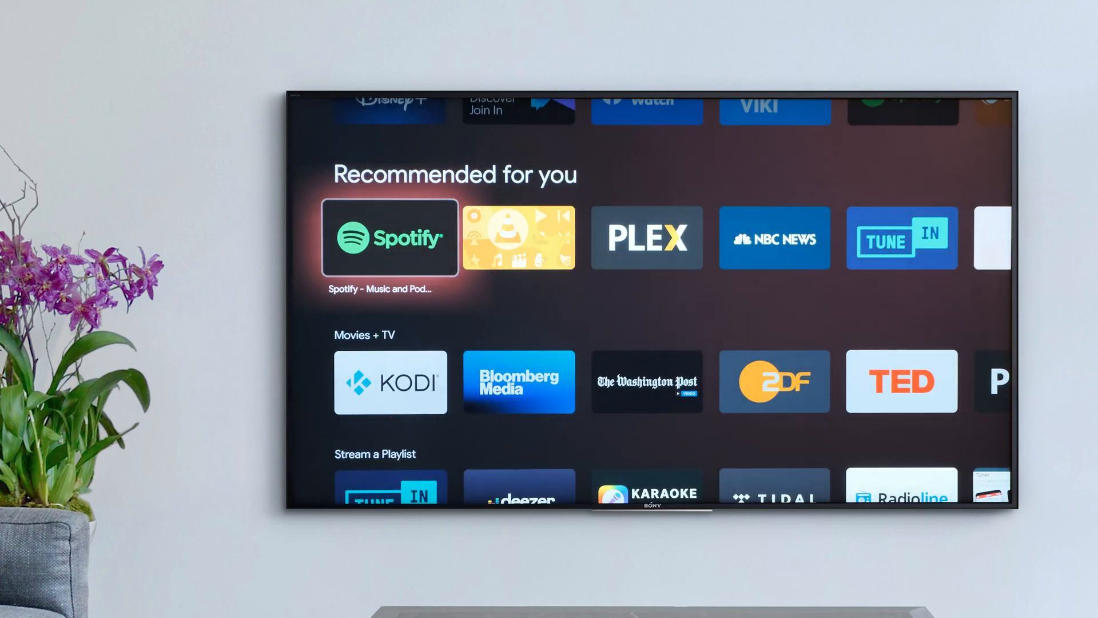
pyautogui.click(389, 237)
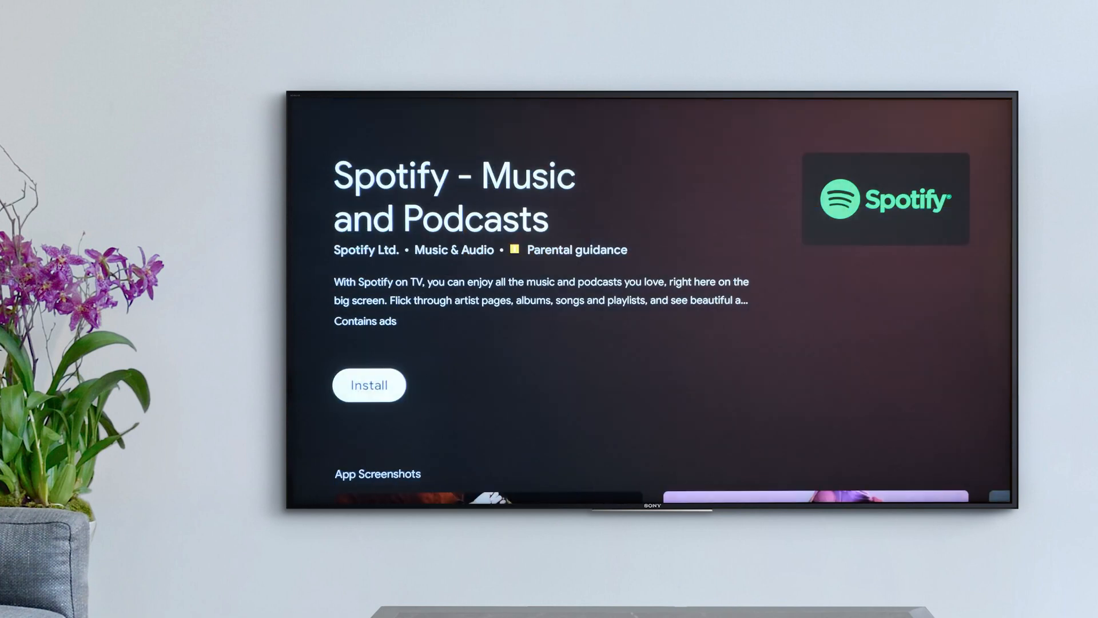
pyautogui.click(369, 384)
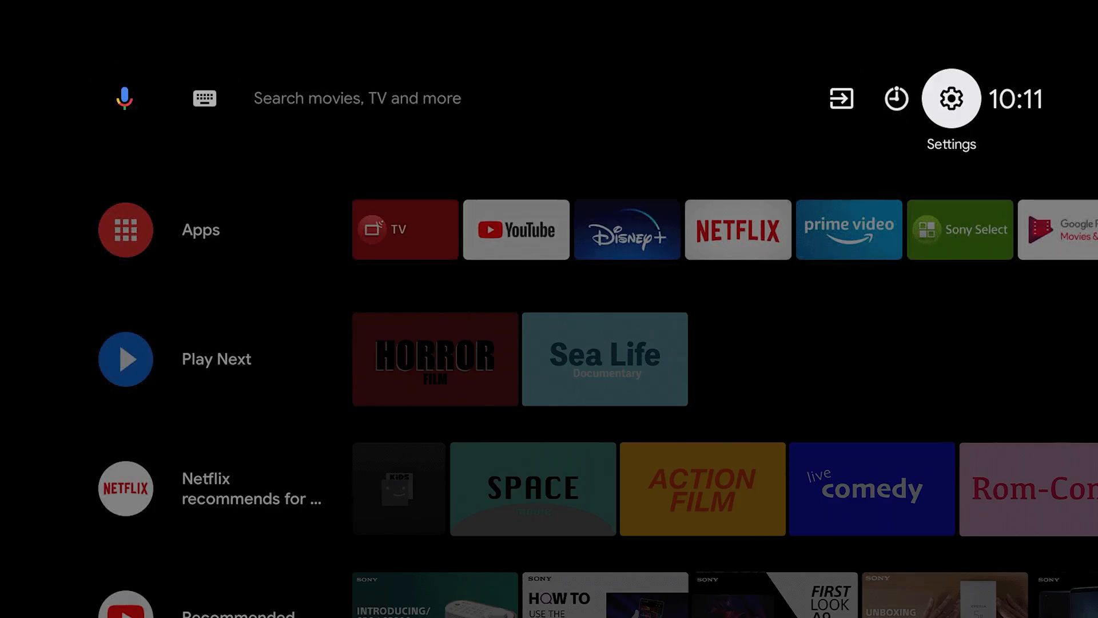
# Step: Open the TV Settings panel from the gear icon on the home screen
pyautogui.click(951, 97)
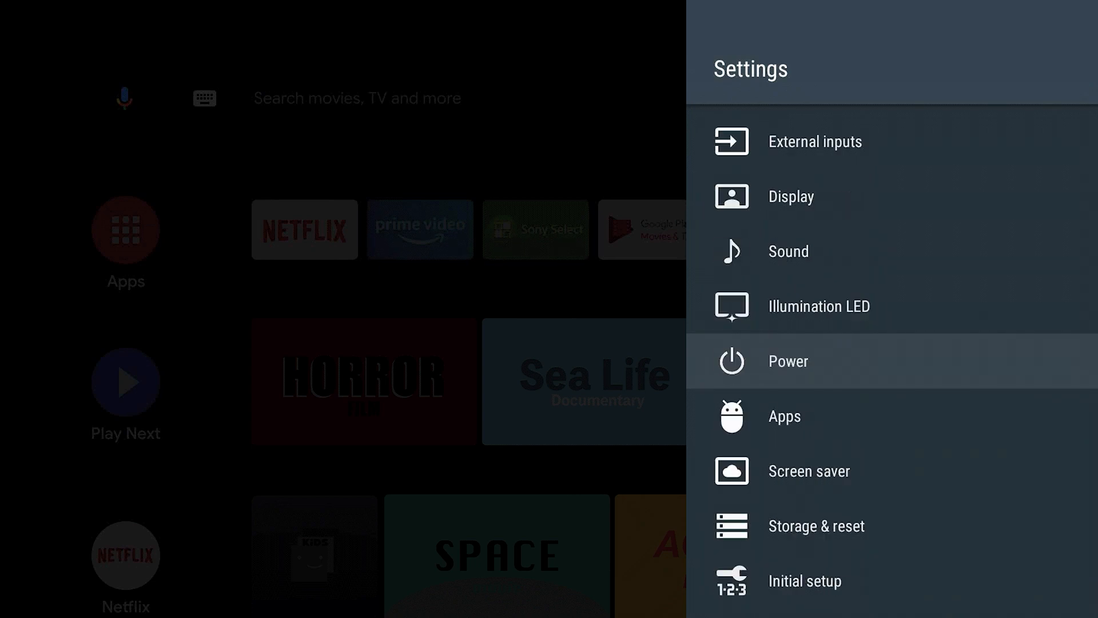
pyautogui.click(784, 416)
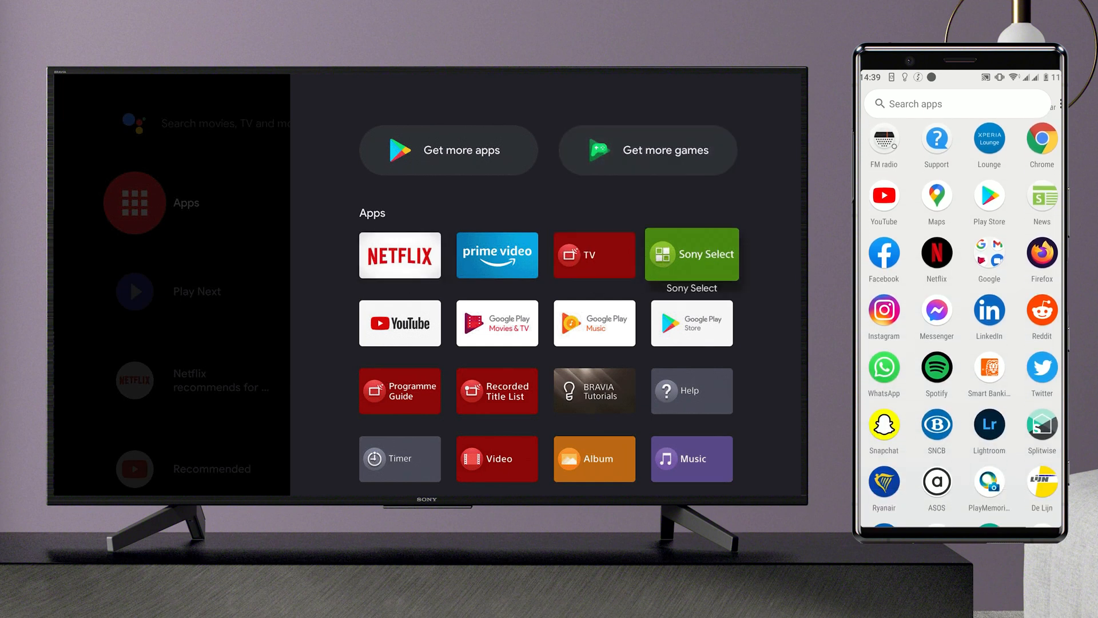
pyautogui.click(691, 254)
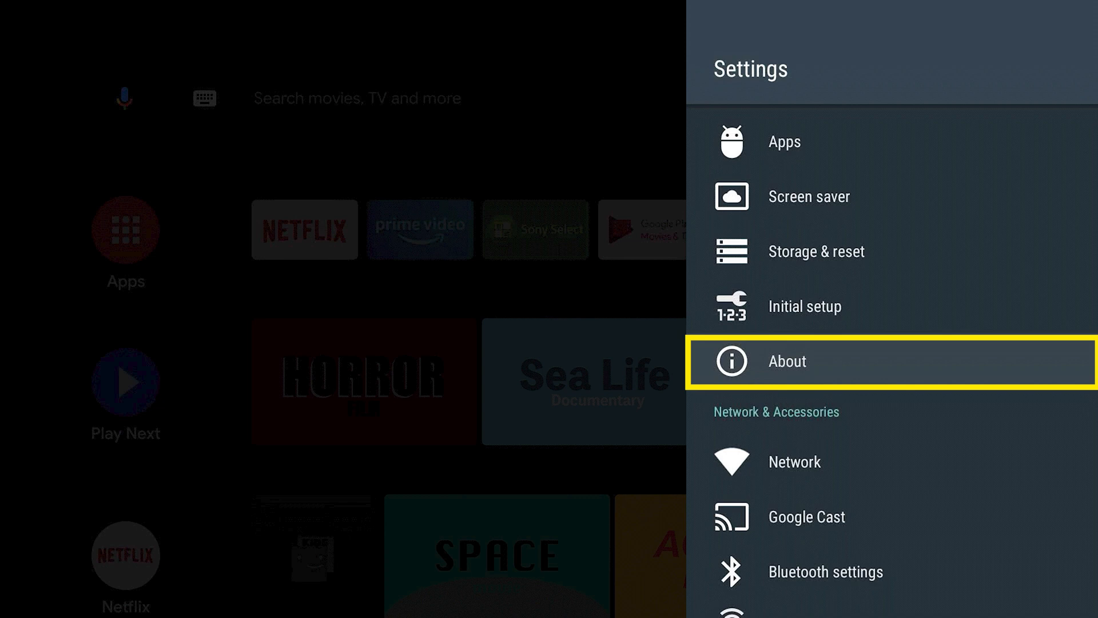
# Step: Return home, reopen Settings and open Apps to list downloaded apps, including Spotify
pyautogui.click(786, 362)
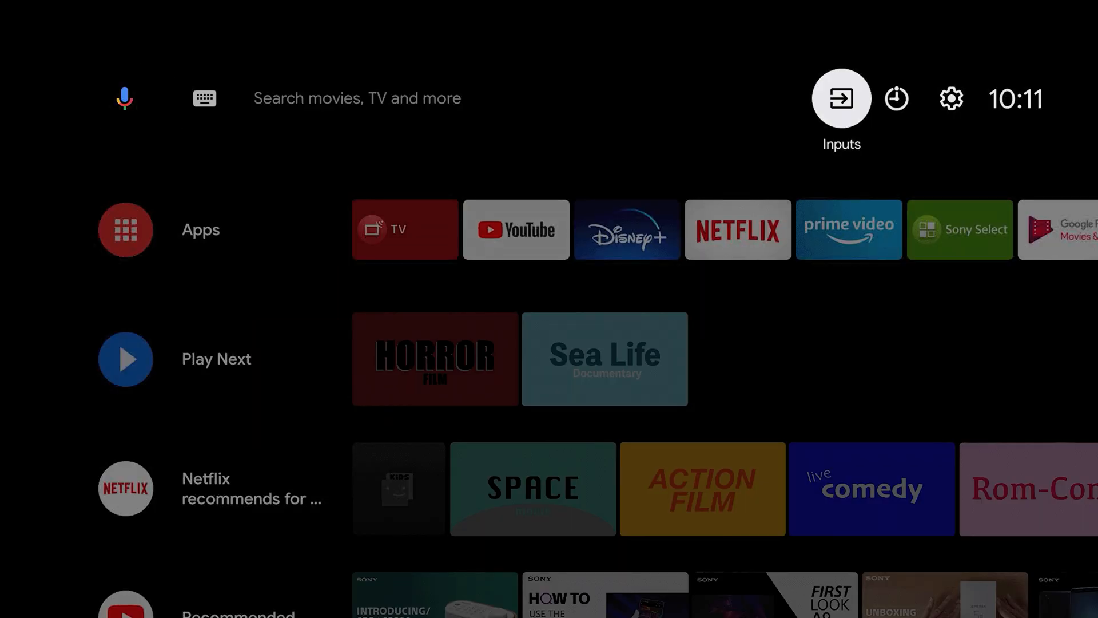
pyautogui.click(951, 98)
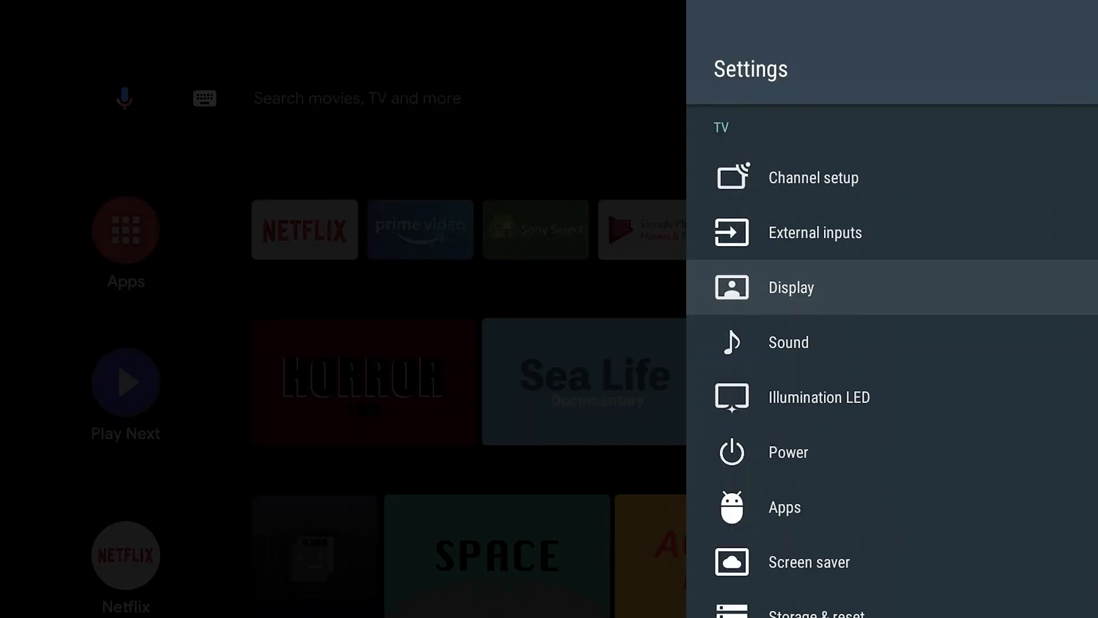
pyautogui.scroll(-3)
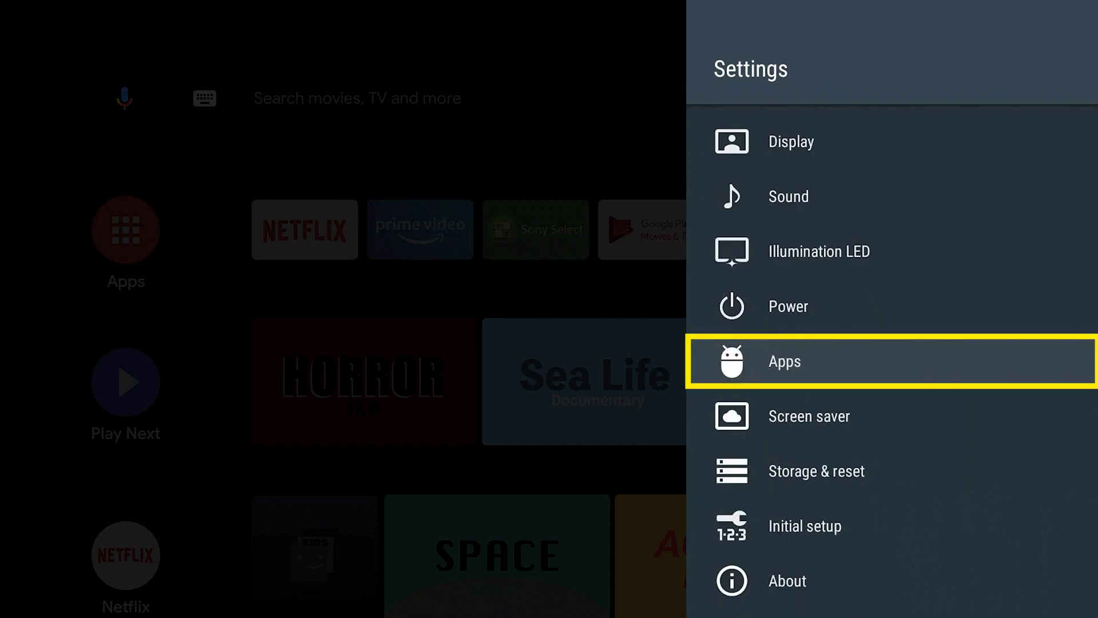
pyautogui.click(784, 361)
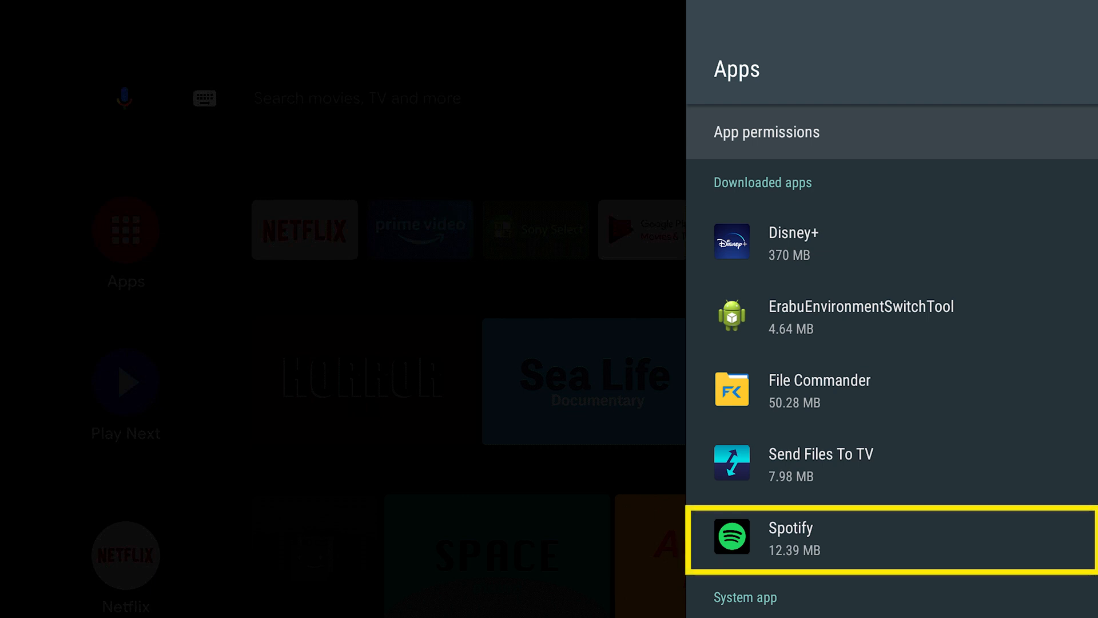
# Step: Open Spotify's app details and confirm clearing all of its data
pyautogui.click(790, 540)
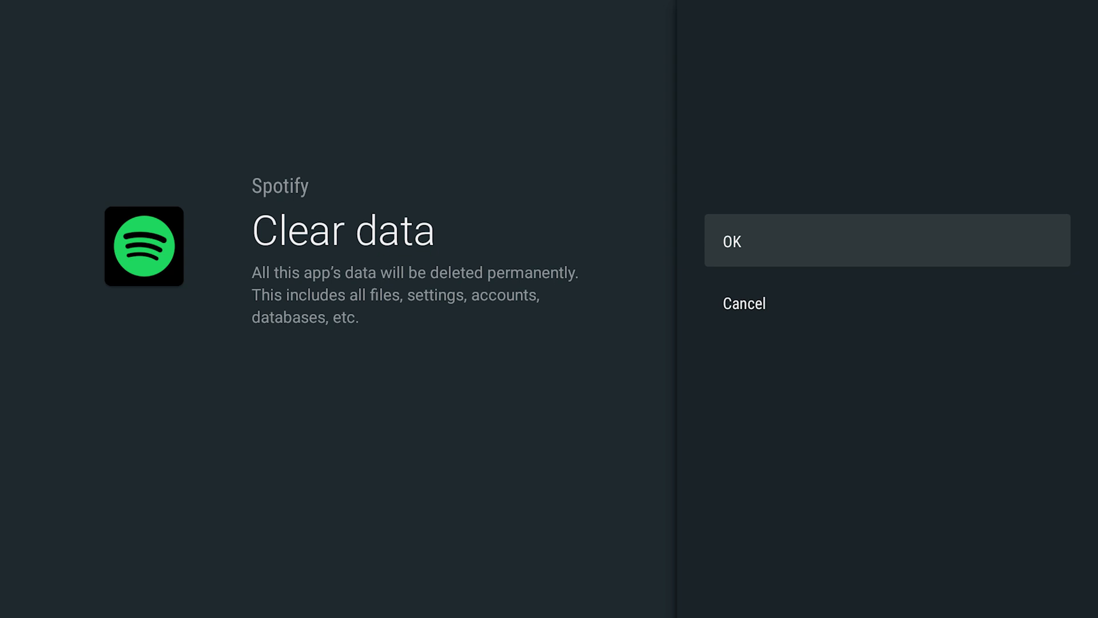
pyautogui.click(887, 240)
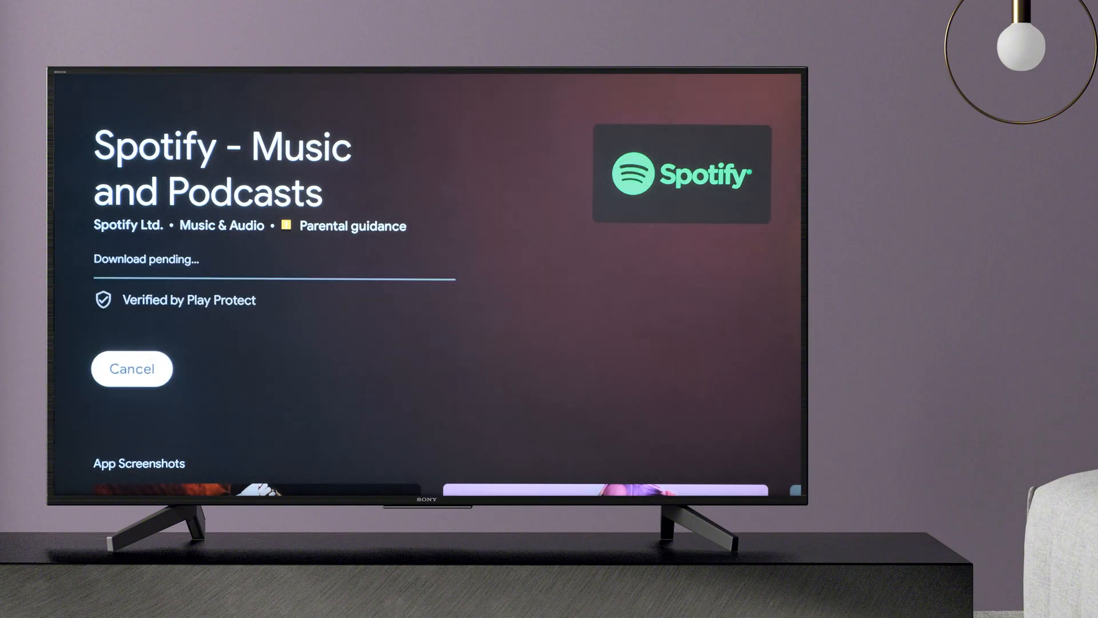